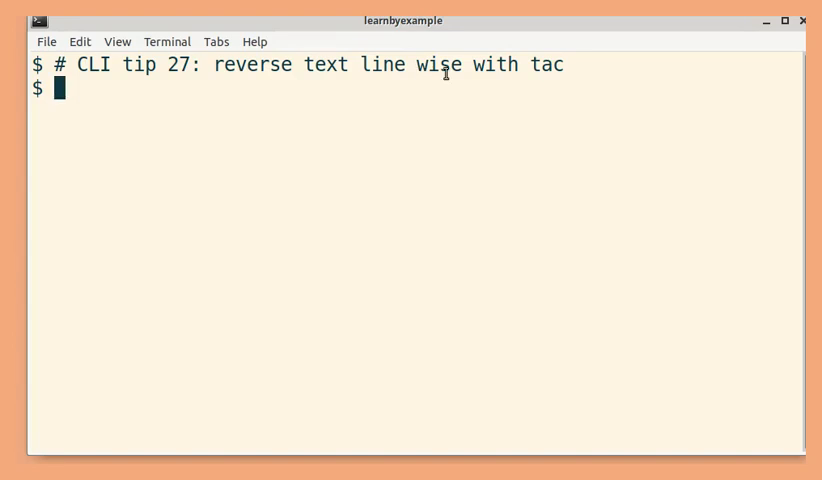
Run printf 'apple\nbanana\ncherry\nfig and honey\n' to print four lines
{"action": "type", "text": "printf 'apple\\nbanana\\ncherry\\nfig and honey\\n'"}
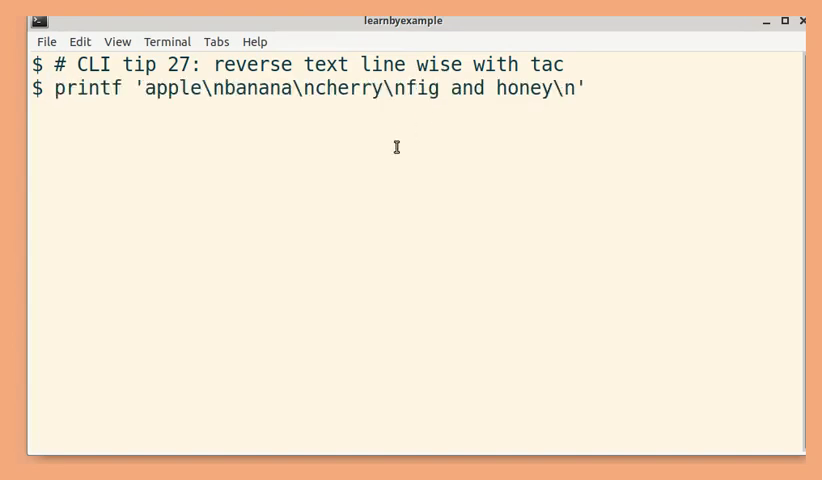
{"action": "key", "text": "Return"}
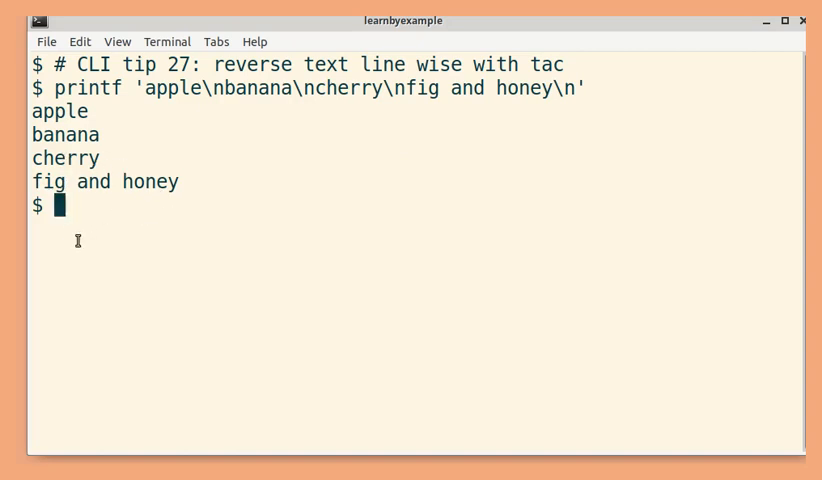
{"action": "mouse_move", "coordinate": [180, 274]}
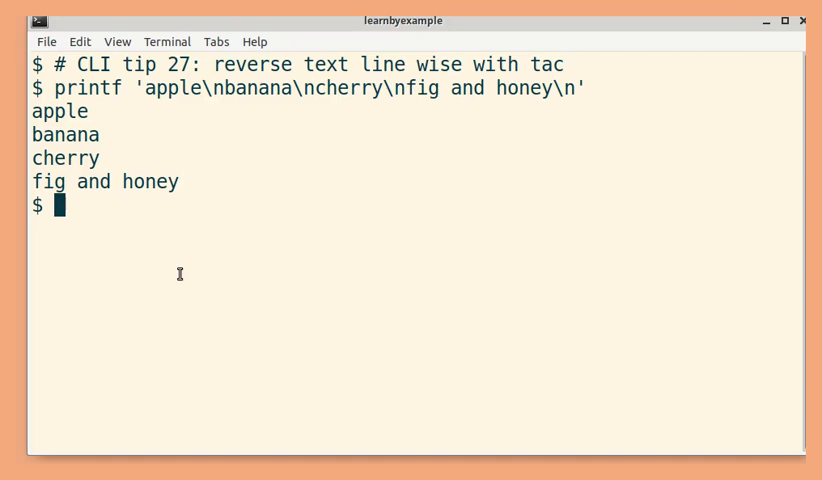
Pipe the printf output through tac to reverse the lines, then highlight the \n escape
{"action": "type", "text": "printf 'apple\\nbanana\\ncherry\\nfig and honey\\n' | ta"}
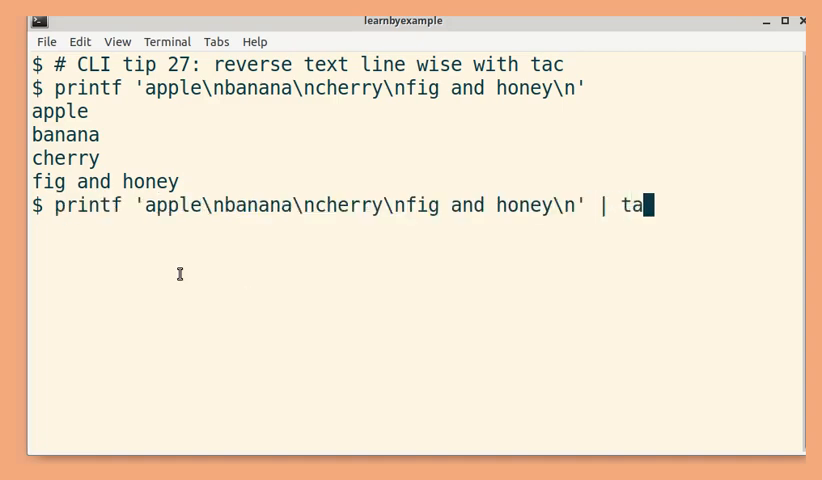
{"action": "type", "text": "c"}
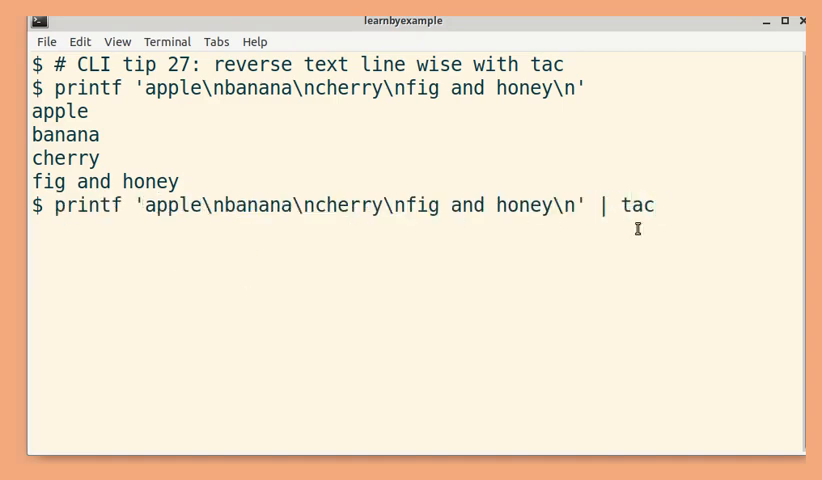
{"action": "key", "text": "Return"}
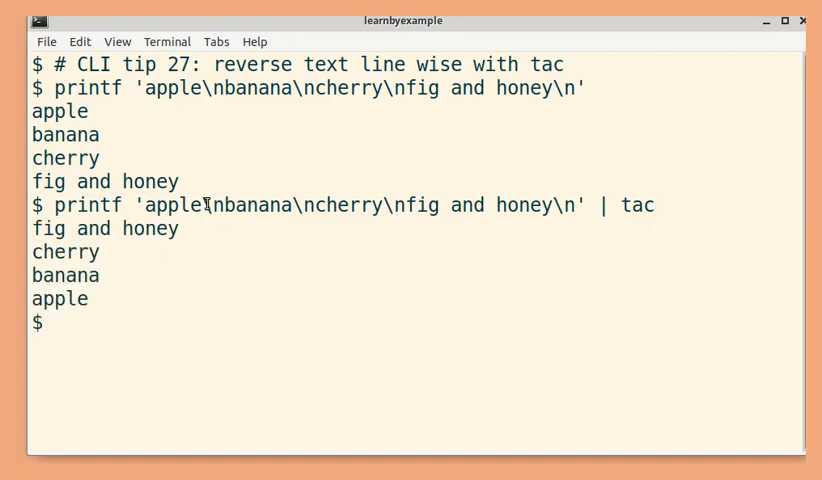
{"action": "double_click", "coordinate": [210, 205]}
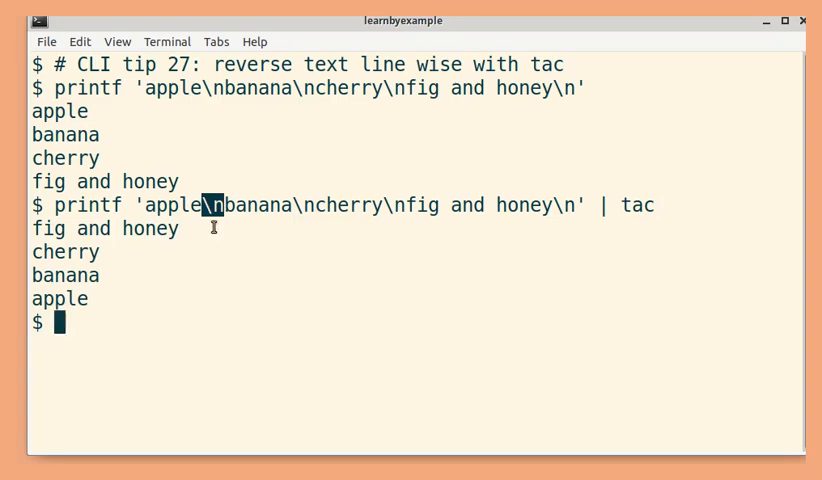
{"action": "mouse_move", "coordinate": [216, 268]}
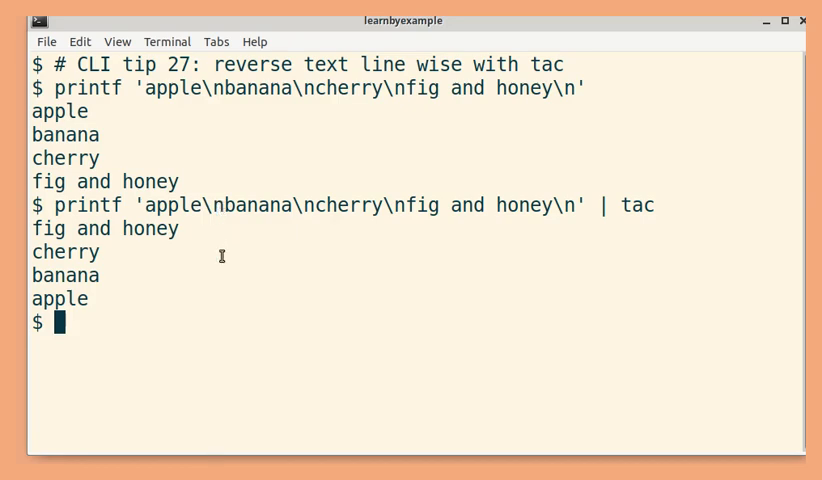
{"action": "mouse_move", "coordinate": [232, 336]}
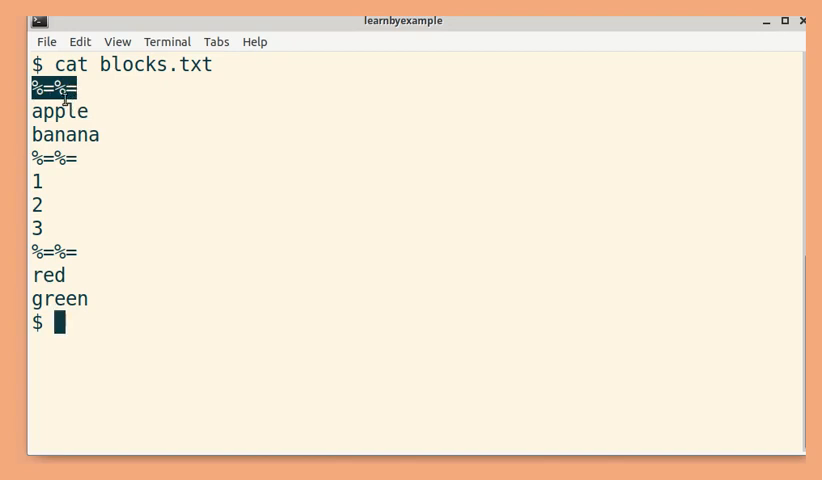
Highlight the first %=%= separator line in the blocks.txt output
{"action": "left_click_drag", "start_coordinate": [32, 87], "coordinate": [98, 135]}
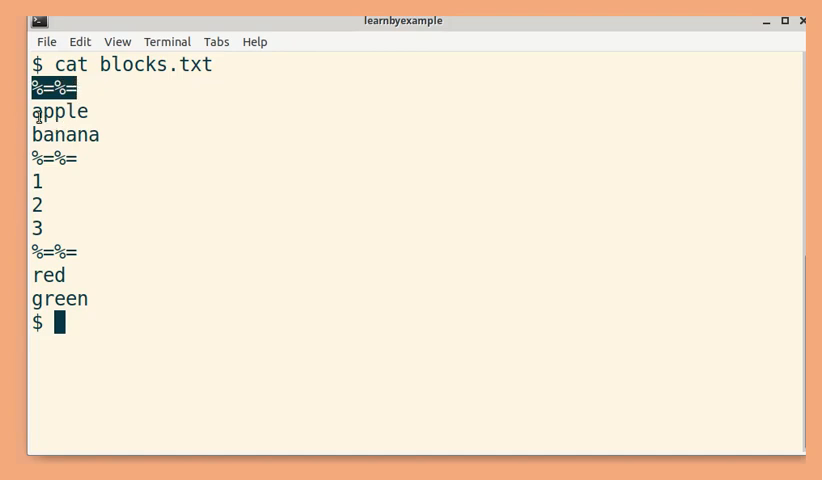
{"action": "mouse_move", "coordinate": [117, 184]}
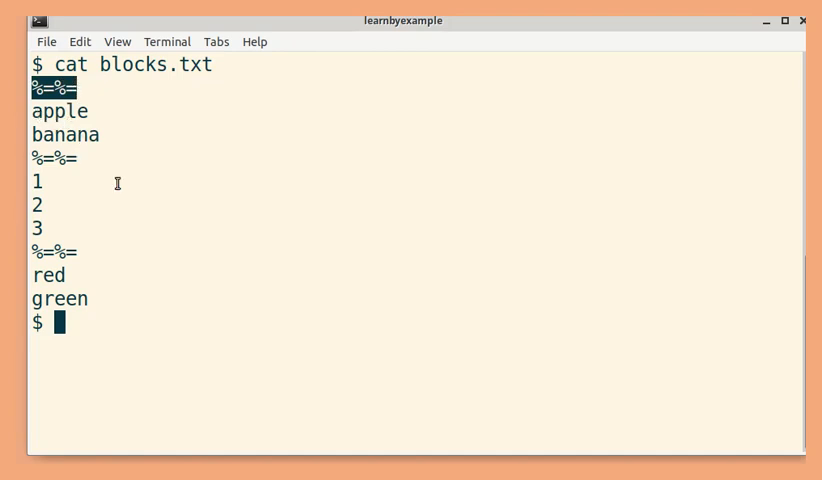
Type the start of tac -b -s '%=%=' blocks.txt at the prompt
{"action": "type", "text": "tac"}
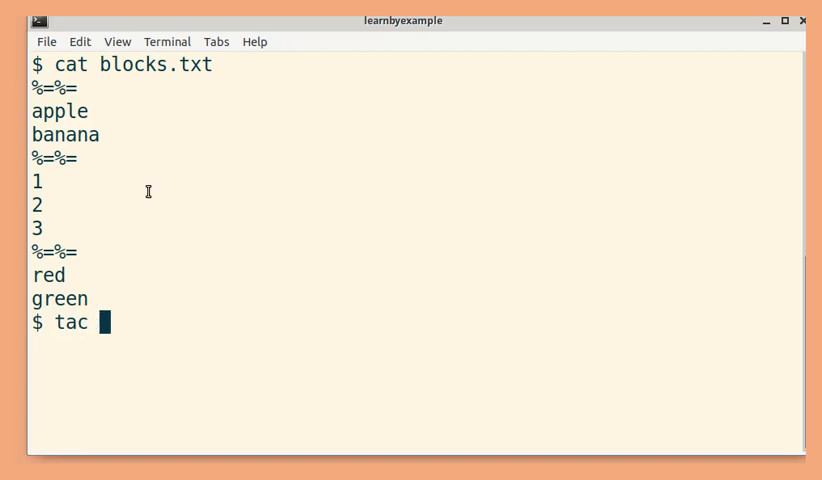
{"action": "type", "text": "-b"}
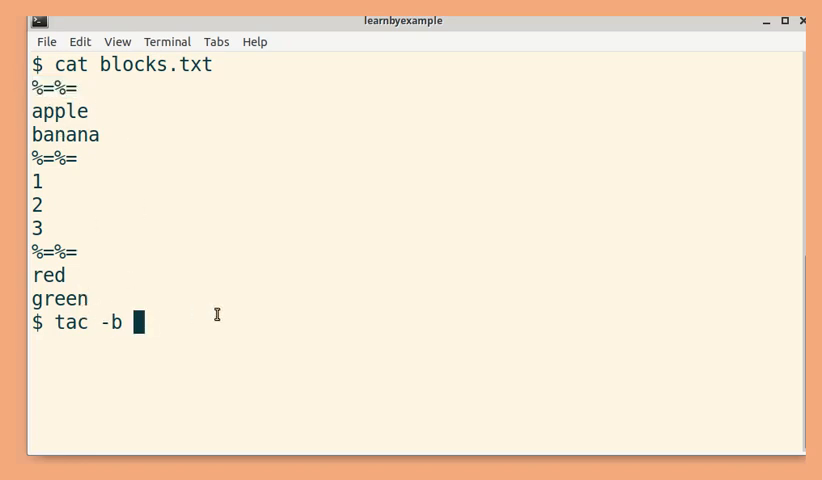
{"action": "type", "text": "-s '%=%=' blocks.txt"}
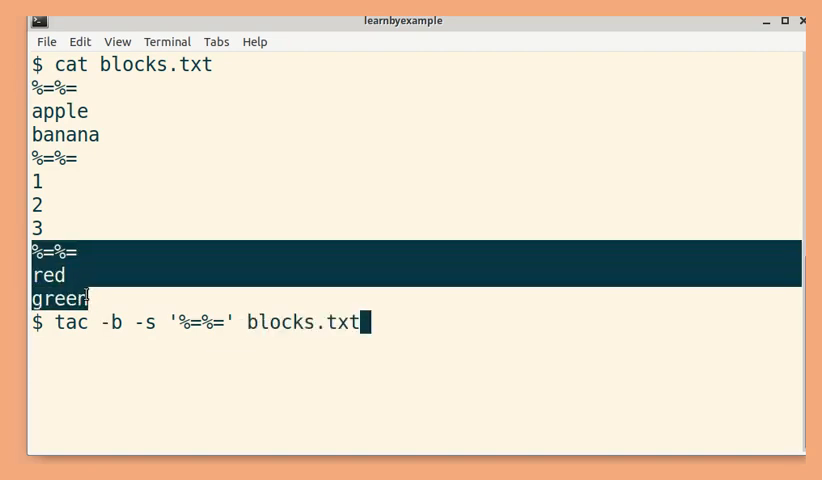
{"action": "mouse_move", "coordinate": [43, 342]}
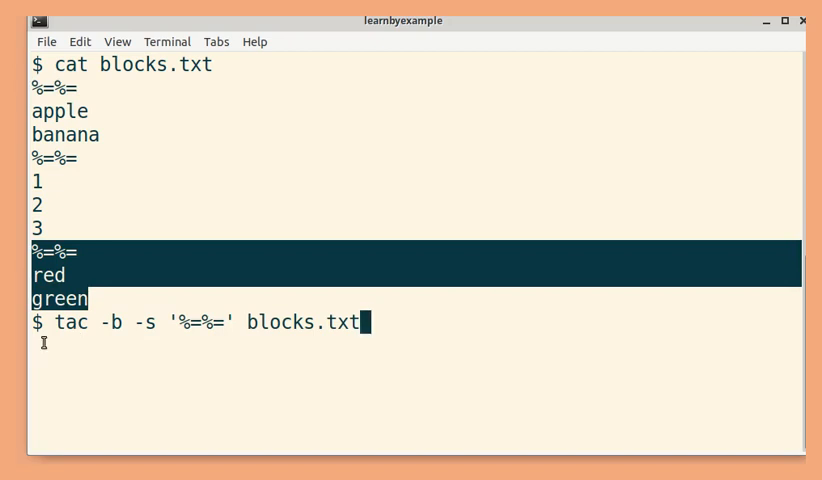